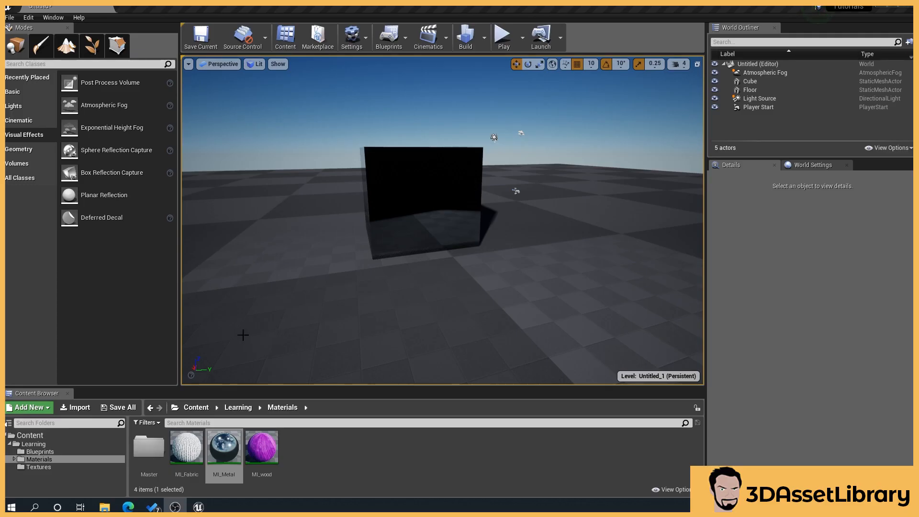
pyautogui.moveTo(341, 336)
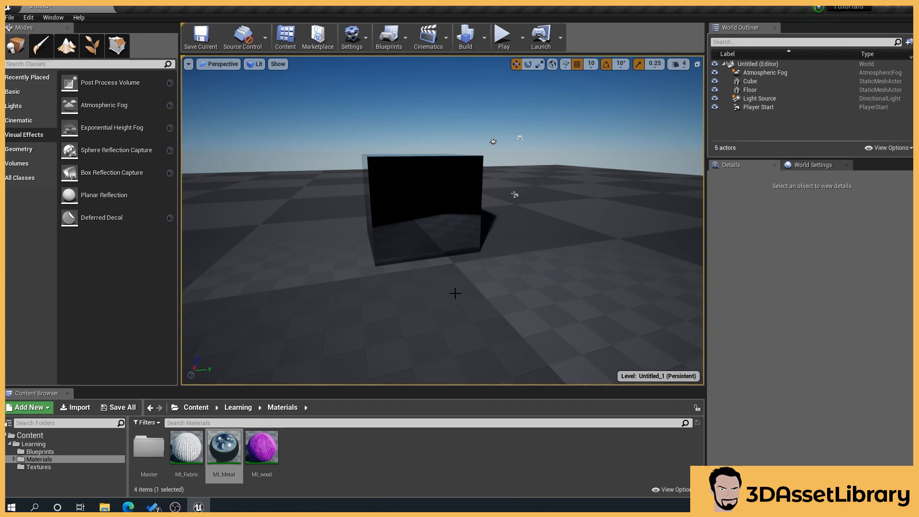
pyautogui.moveTo(502, 304)
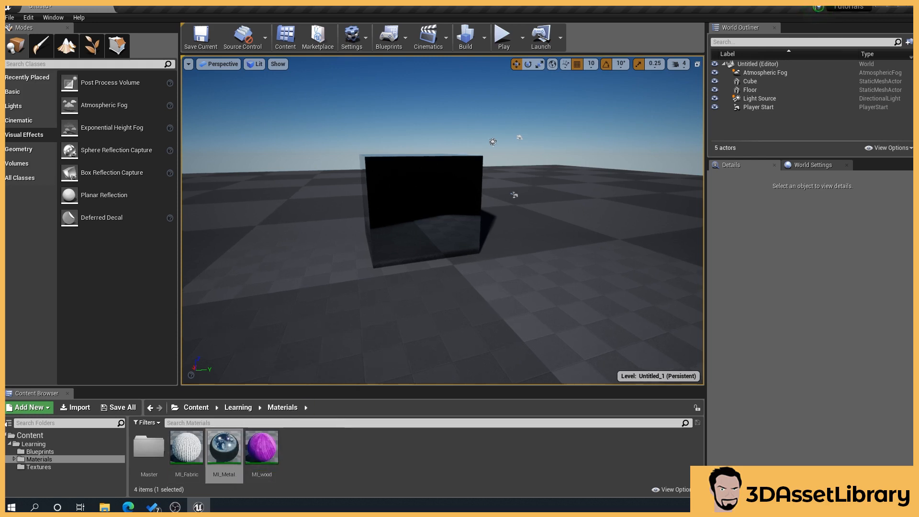
# Inspect the metal material, then show the Visual Effects actor list with reflection captures
pyautogui.doubleClick(223, 446)
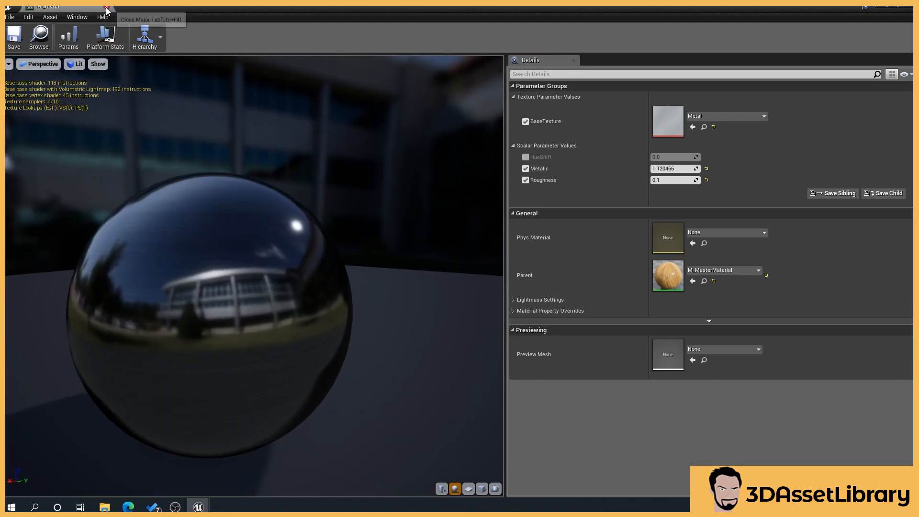
pyautogui.moveTo(243, 268)
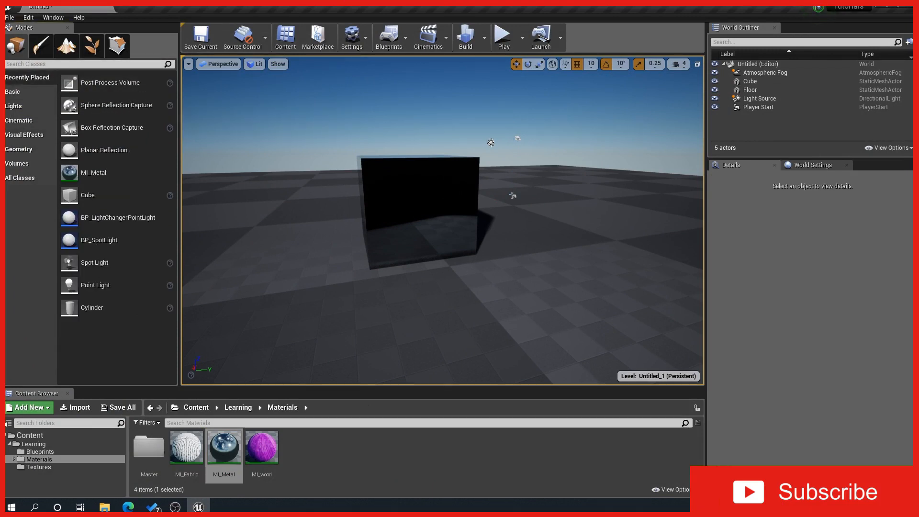
pyautogui.moveTo(33, 154)
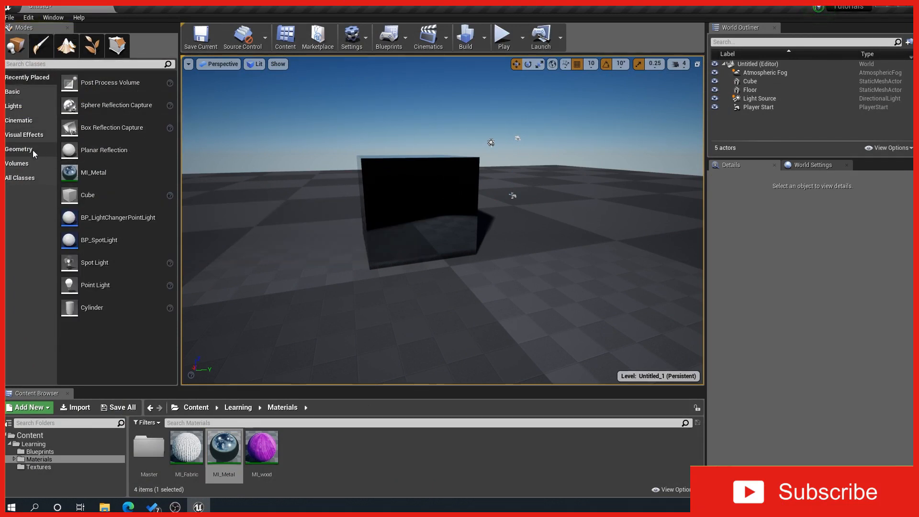
pyautogui.click(25, 135)
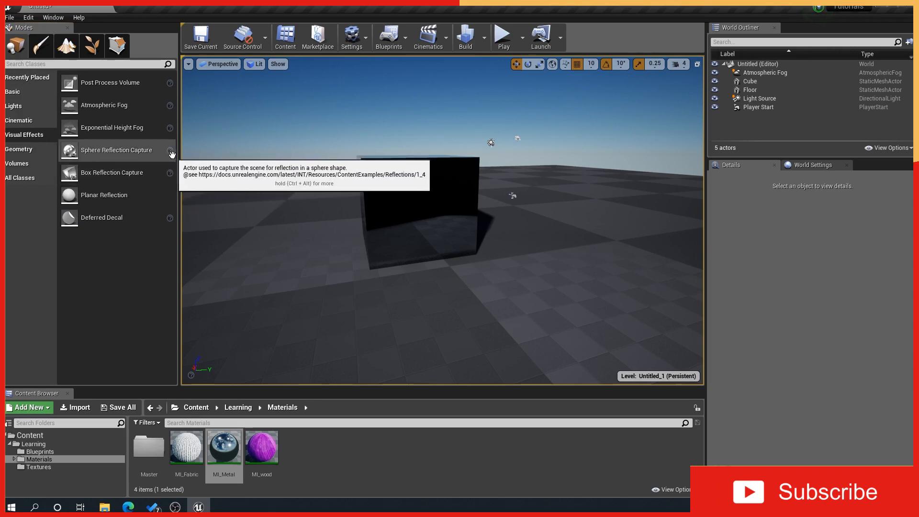
pyautogui.moveTo(111, 172)
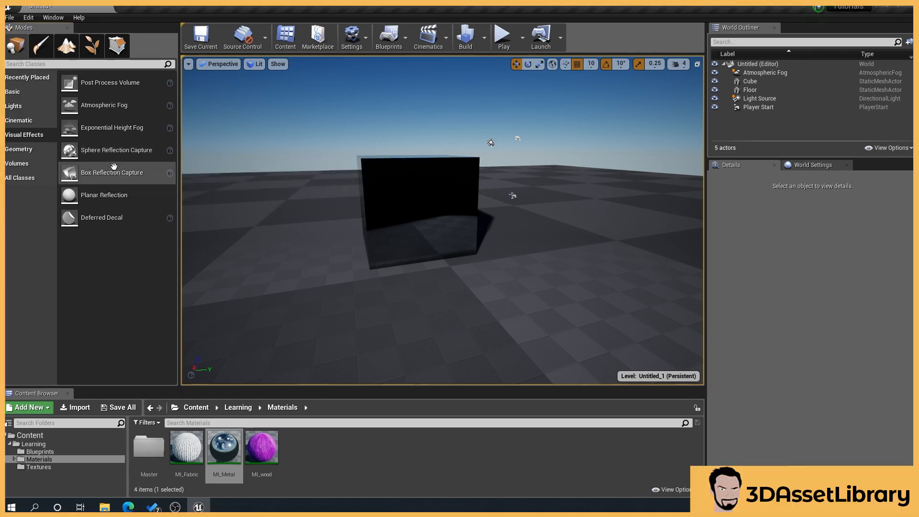
pyautogui.moveTo(104, 194)
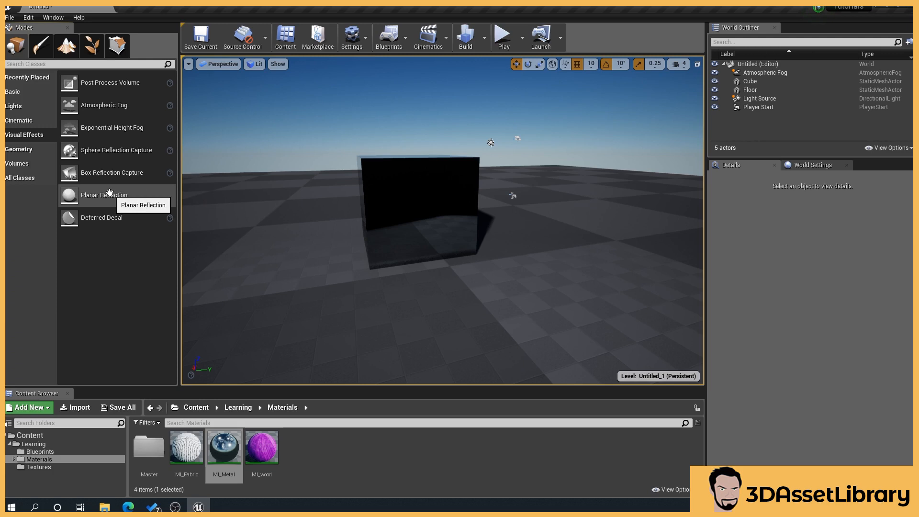
pyautogui.moveTo(33, 31)
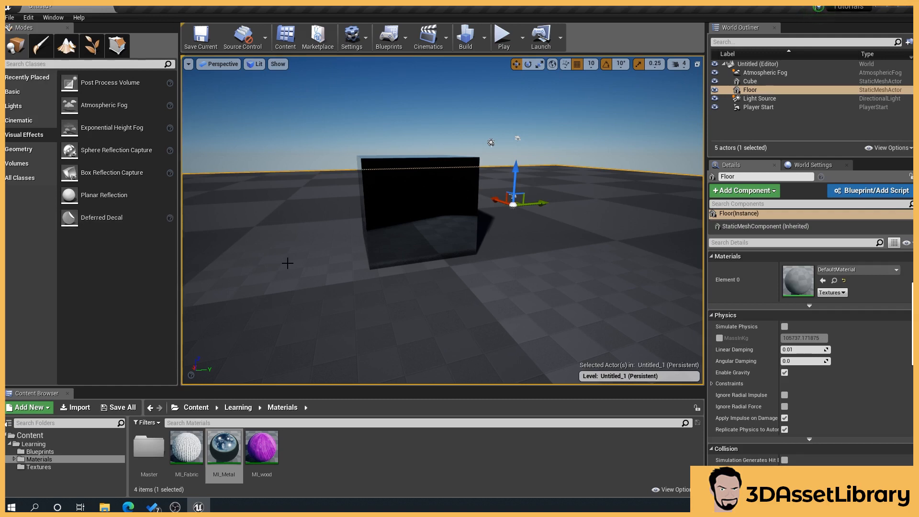
pyautogui.click(290, 129)
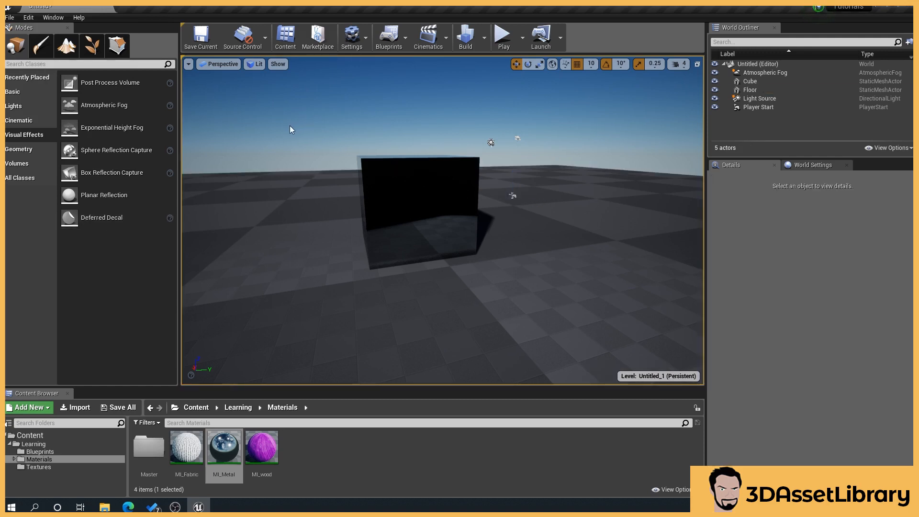
pyautogui.moveTo(287, 130)
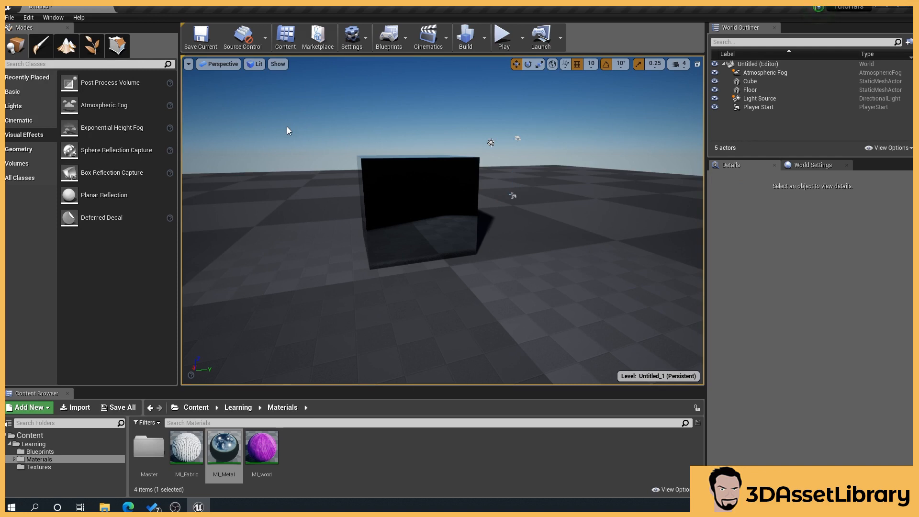
pyautogui.moveTo(317, 155)
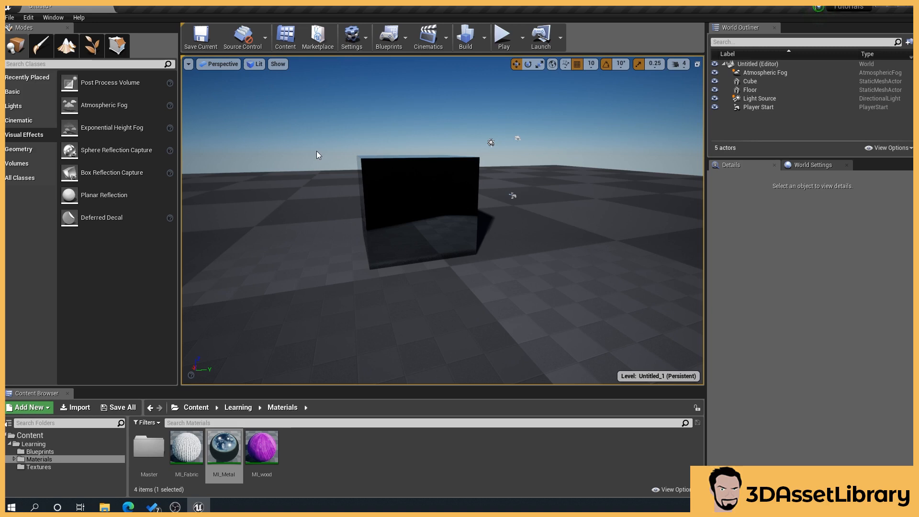
pyautogui.moveTo(322, 154)
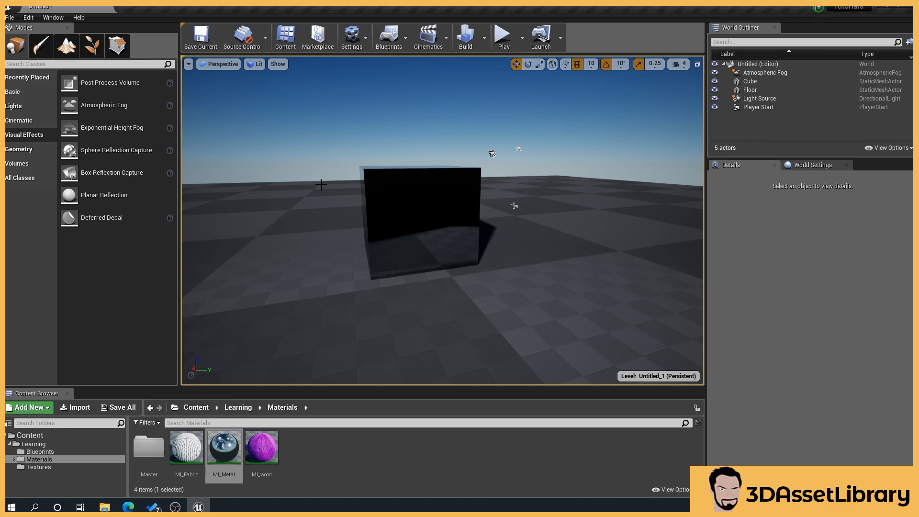
pyautogui.moveTo(116, 150)
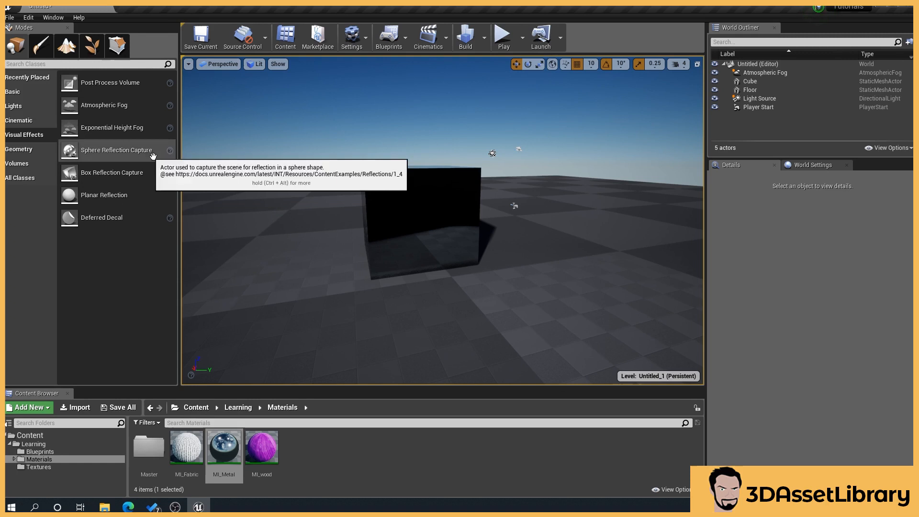
pyautogui.moveTo(90, 152)
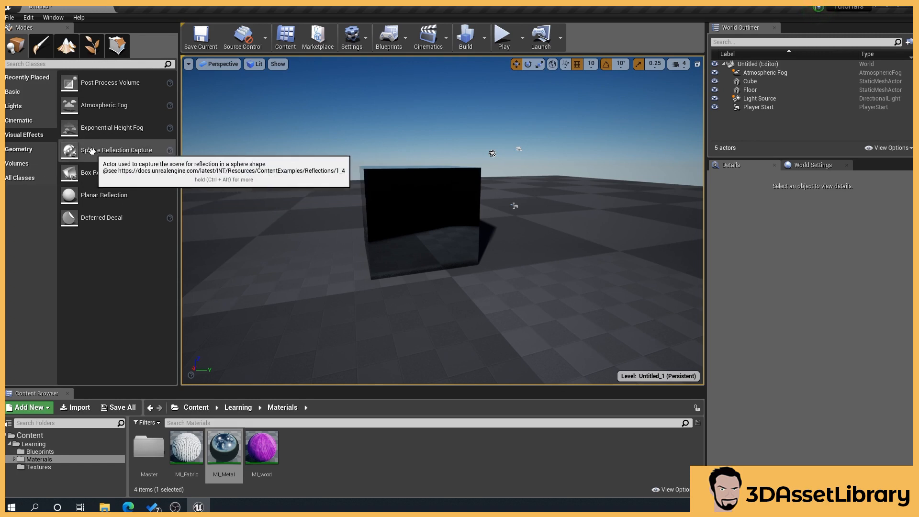
# Place a Sphere Reflection Capture on the floor near the cube, removing the duplicate capture
pyautogui.moveTo(115, 150); pyautogui.dragTo(500, 317)
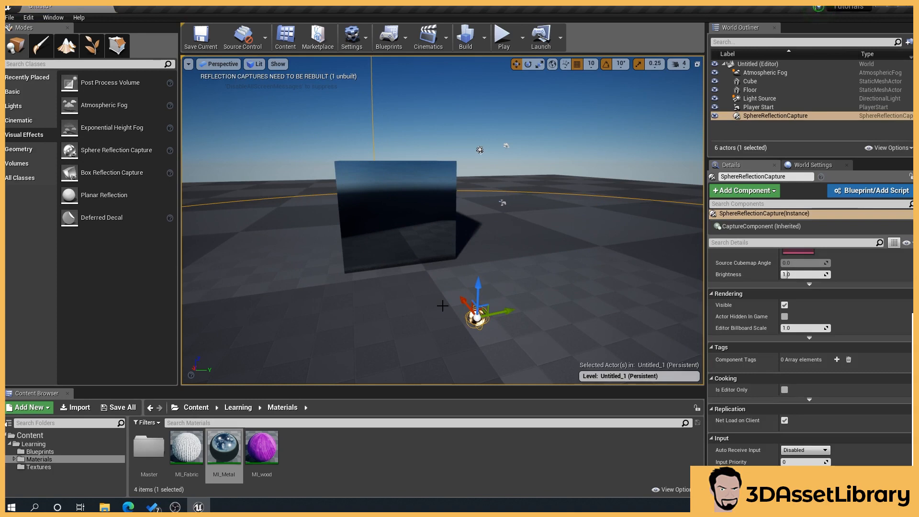
pyautogui.press('Delete')
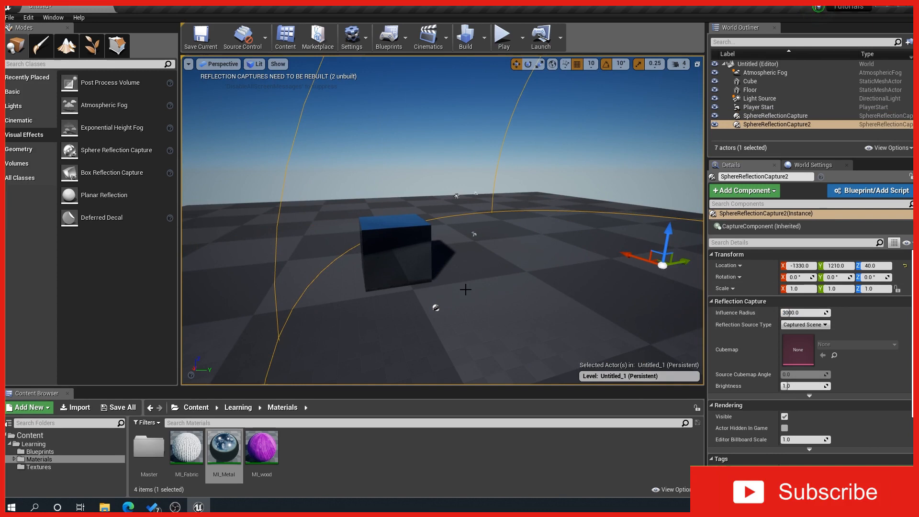
pyautogui.press('delete')
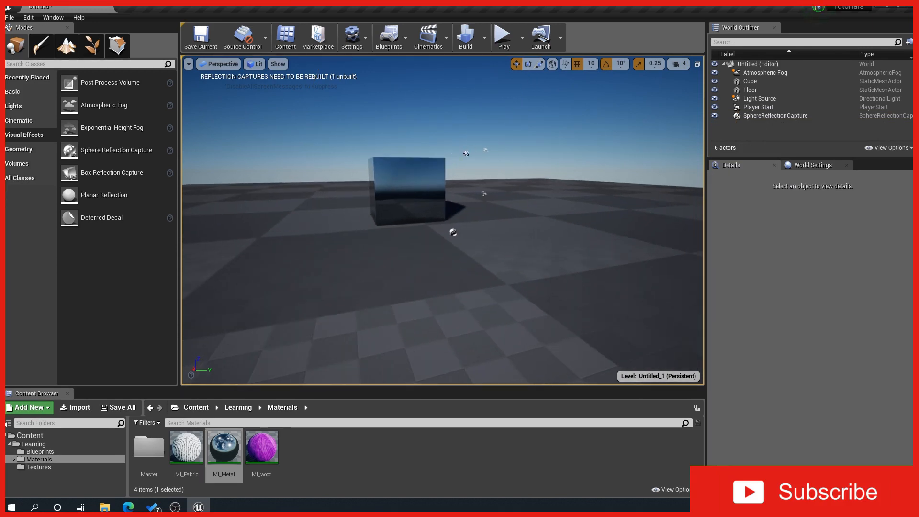
pyautogui.click(775, 116)
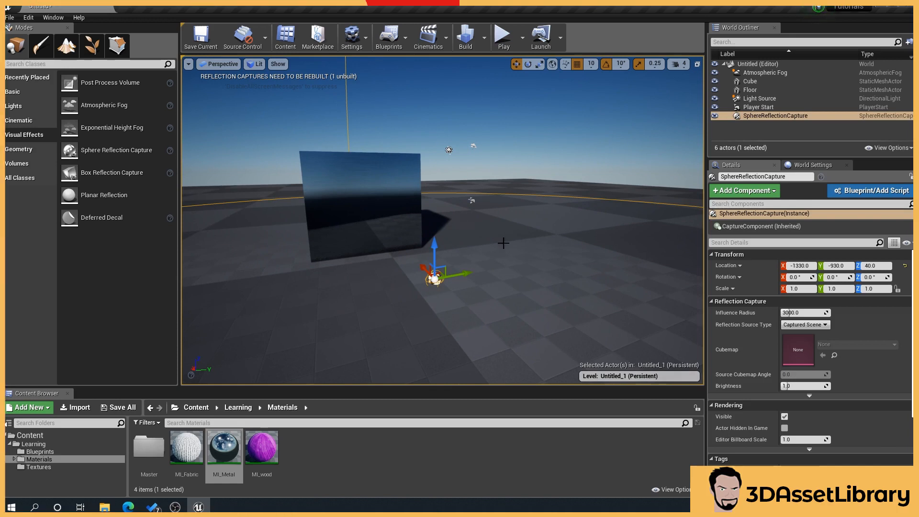
pyautogui.moveTo(374, 241)
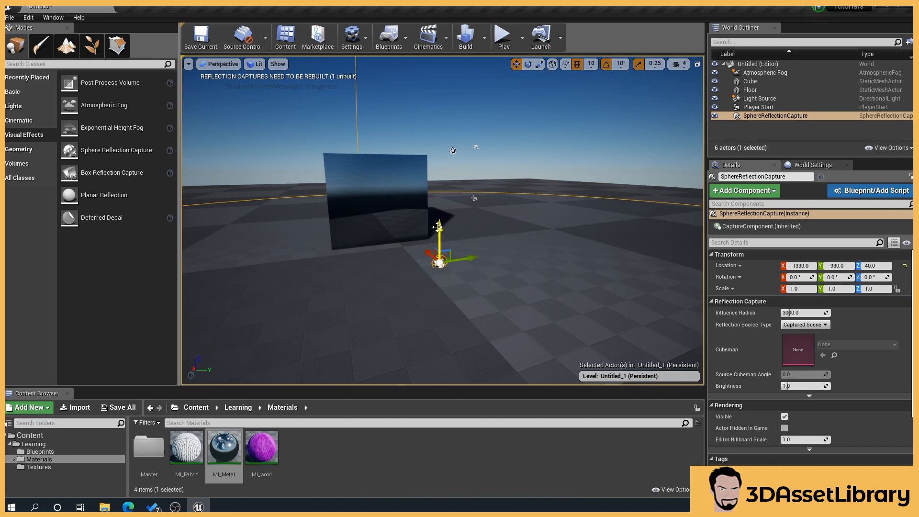
pyautogui.moveTo(103, 196)
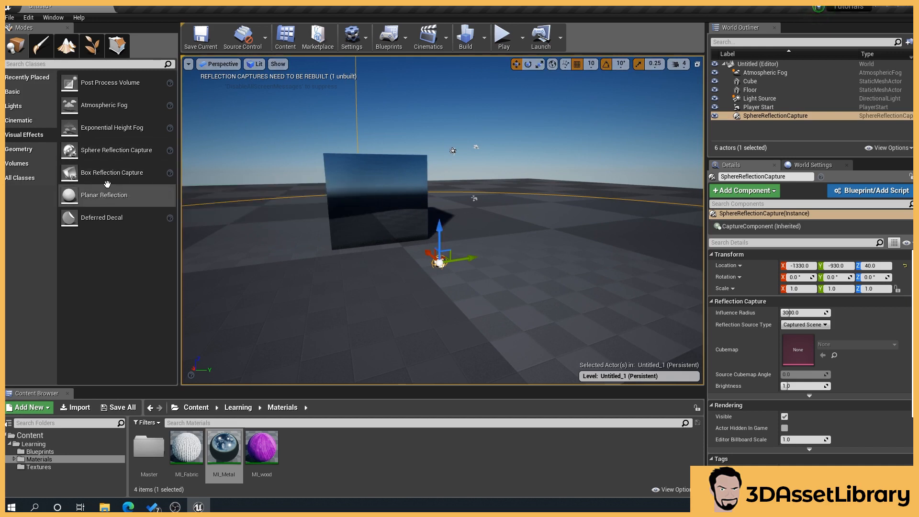
pyautogui.moveTo(438, 229)
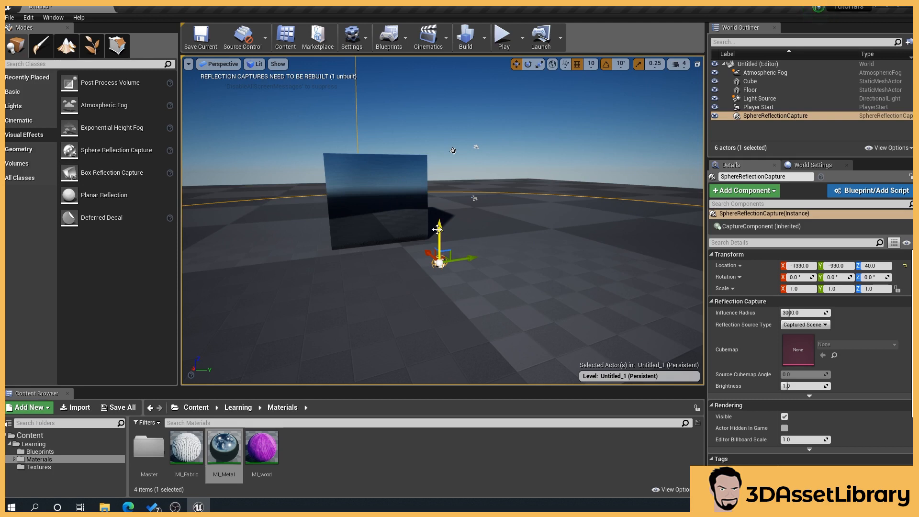
pyautogui.moveTo(437, 223)
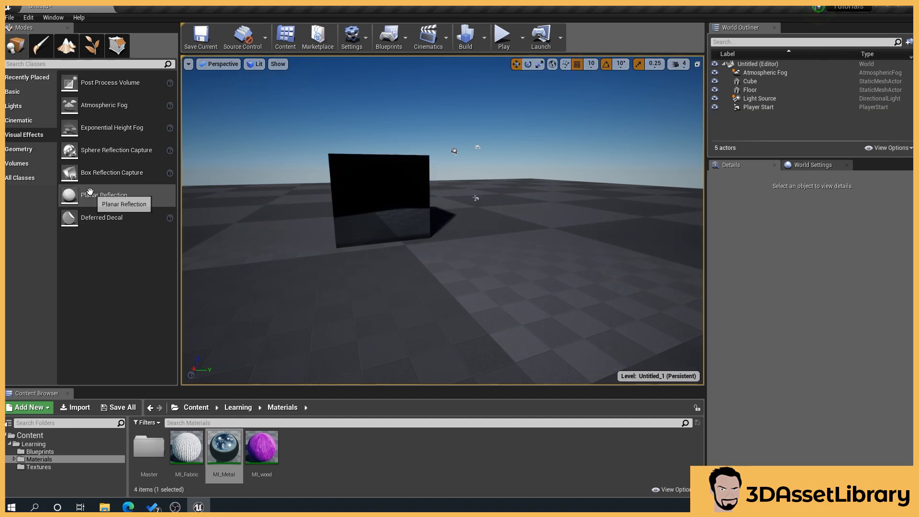
# Choose the Box Reflection Capture to place around the metallic cube
pyautogui.click(111, 173)
pyautogui.write('100')
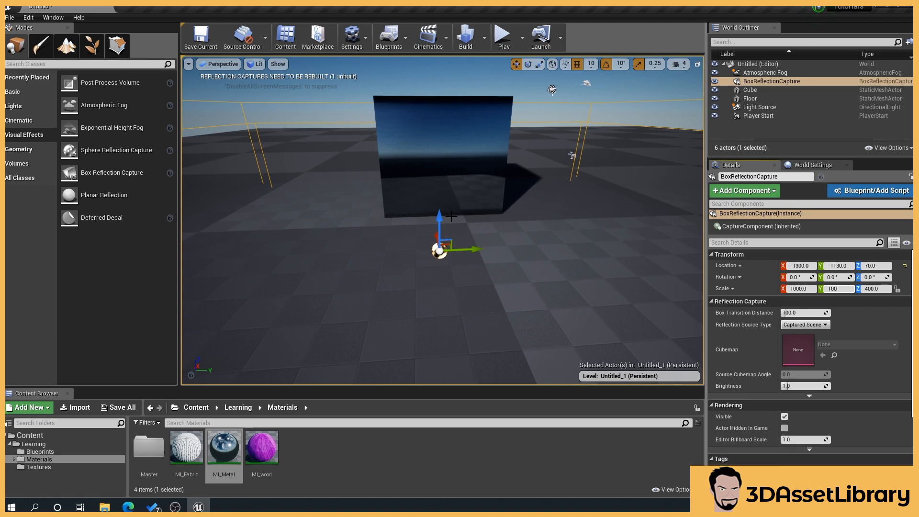
pyautogui.moveTo(303, 109)
pyautogui.write('200')
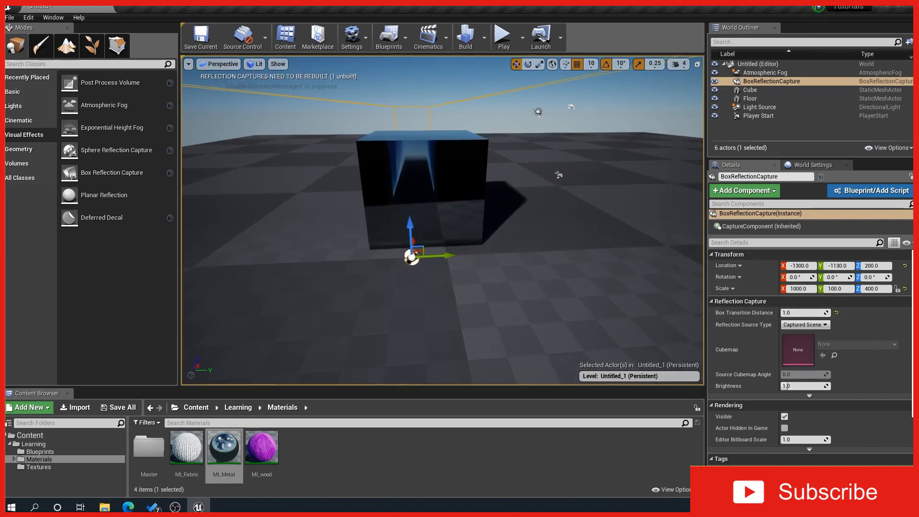
pyautogui.moveTo(453, 110)
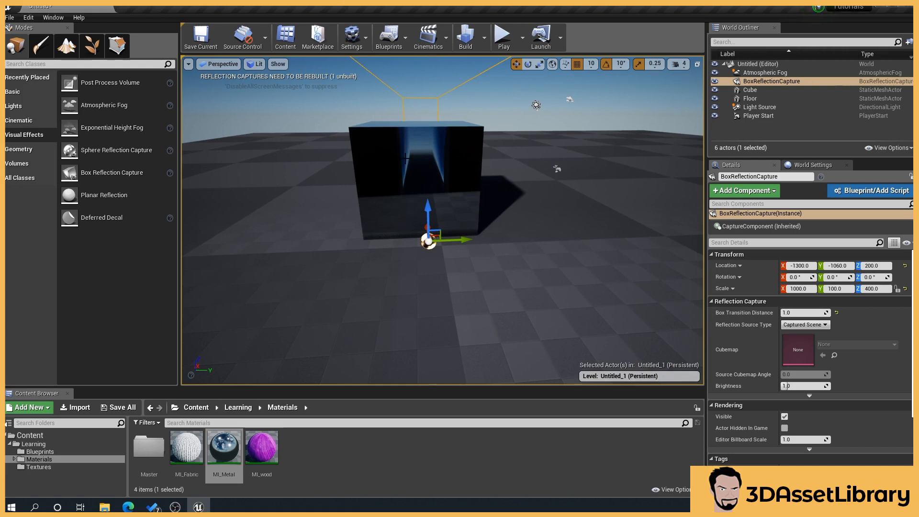
pyautogui.moveTo(344, 158)
pyautogui.write('1000')
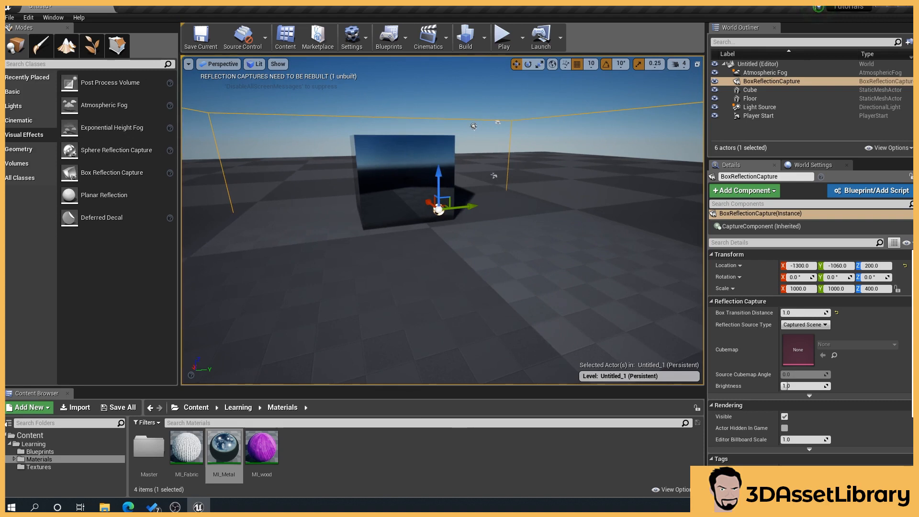
pyautogui.moveTo(374, 135)
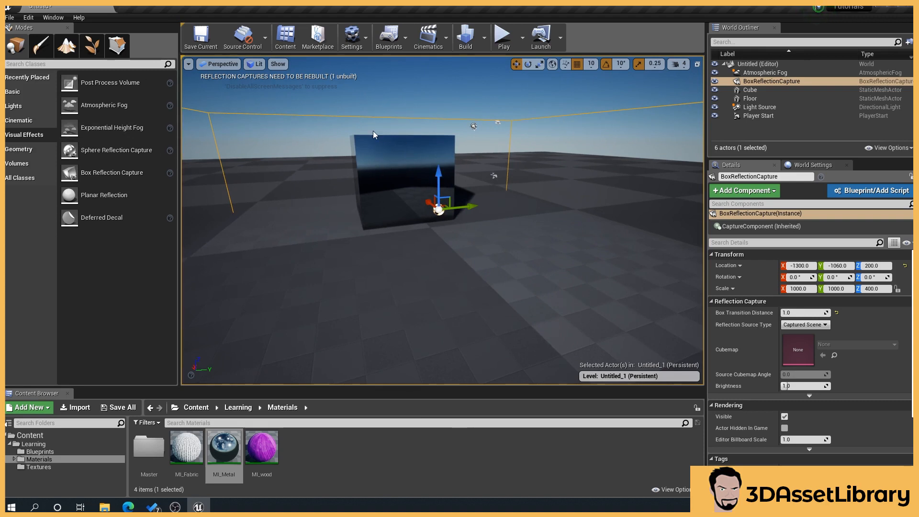
pyautogui.moveTo(398, 66)
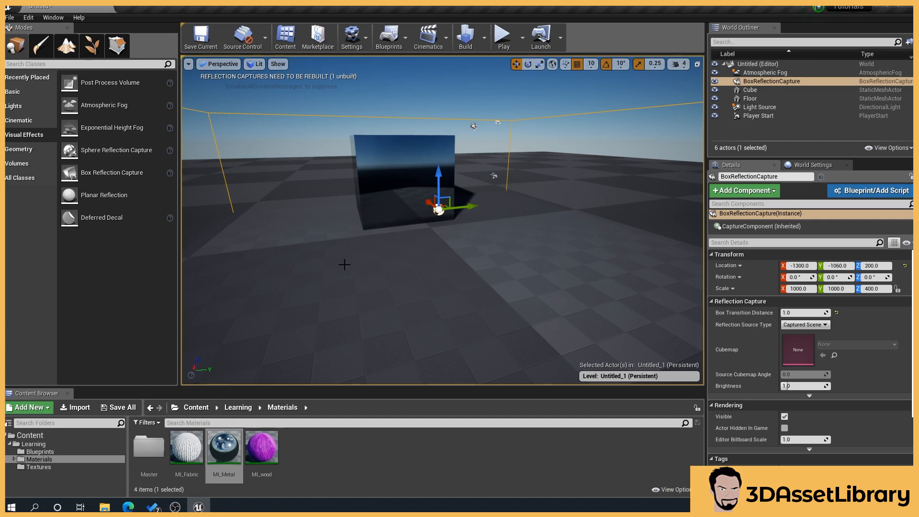
pyautogui.moveTo(485, 36)
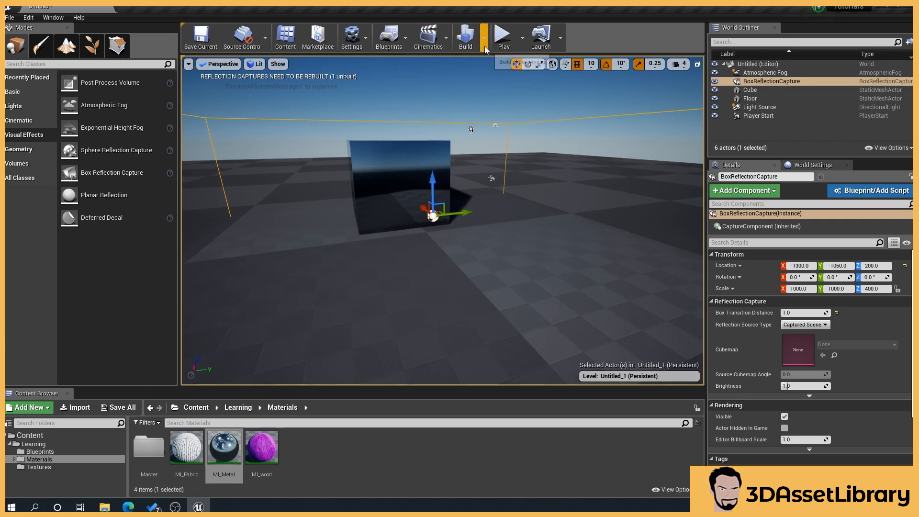
# Remove the box capture to restore the sphere capture setup, then reach the Edit menu
pyautogui.press('Delete')
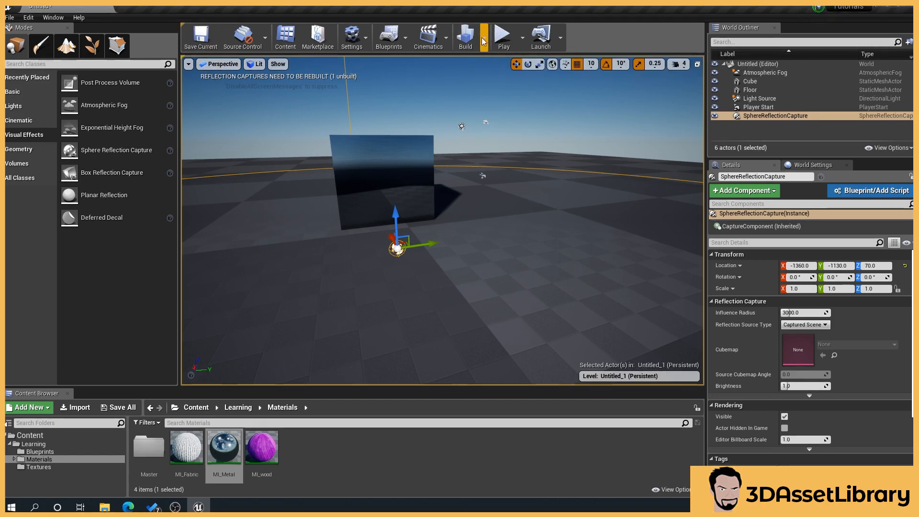
pyautogui.click(482, 37)
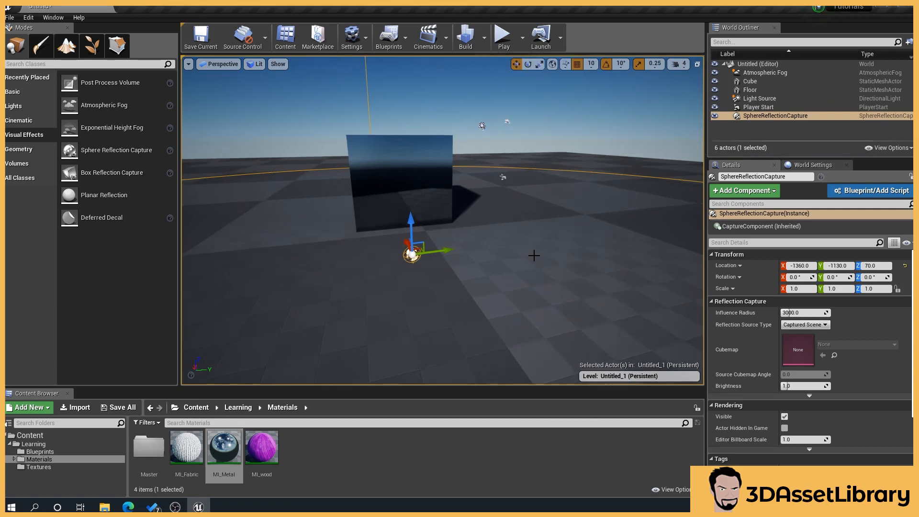
pyautogui.moveTo(380, 129)
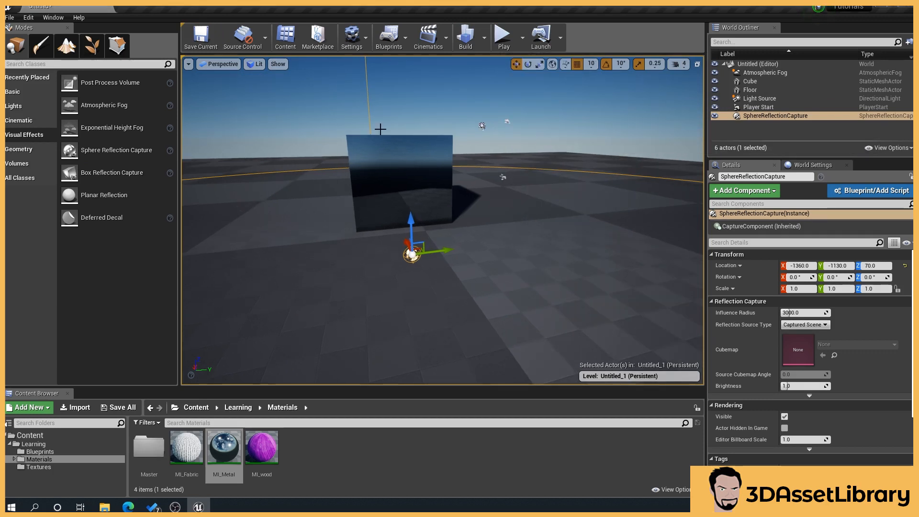
pyautogui.click(28, 18)
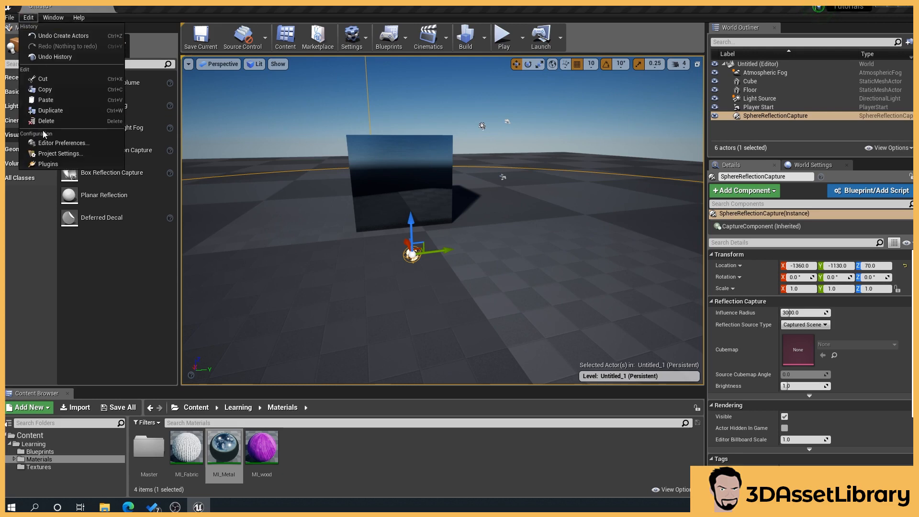
pyautogui.click(61, 153)
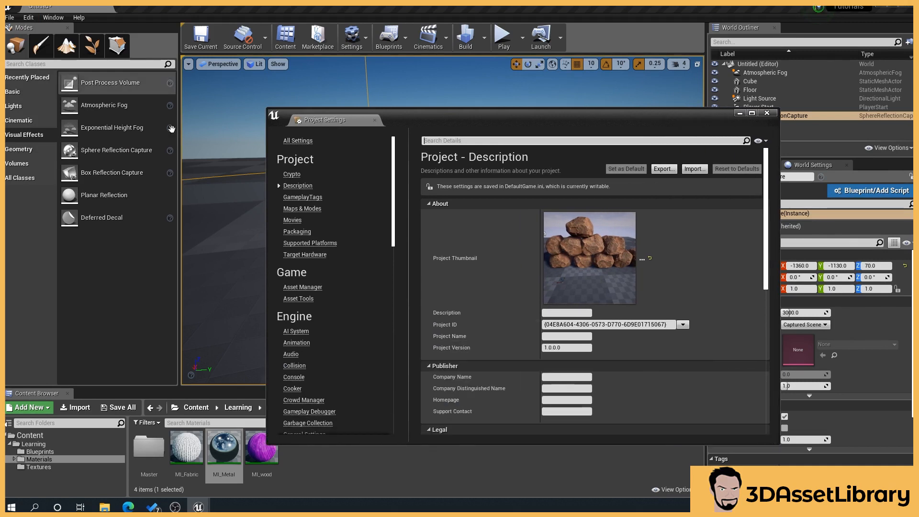
pyautogui.scroll(-3)
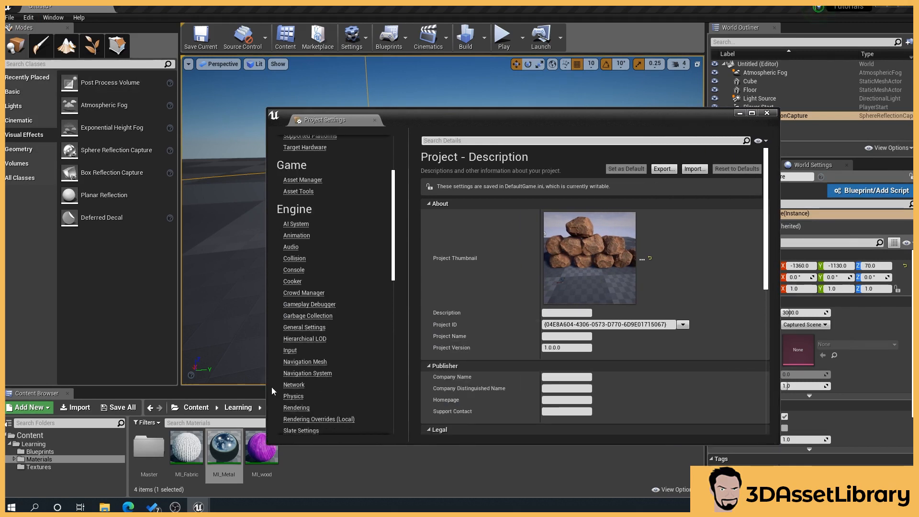
pyautogui.click(296, 408)
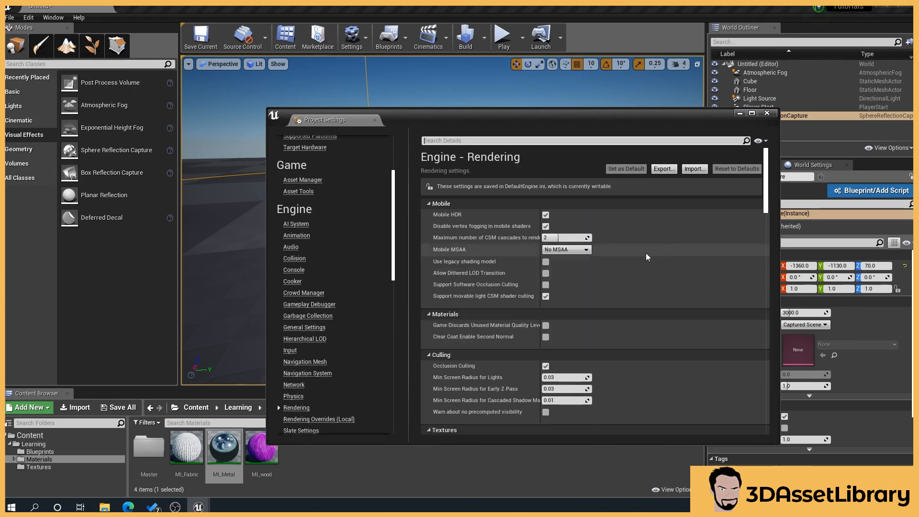
pyautogui.scroll(-3)
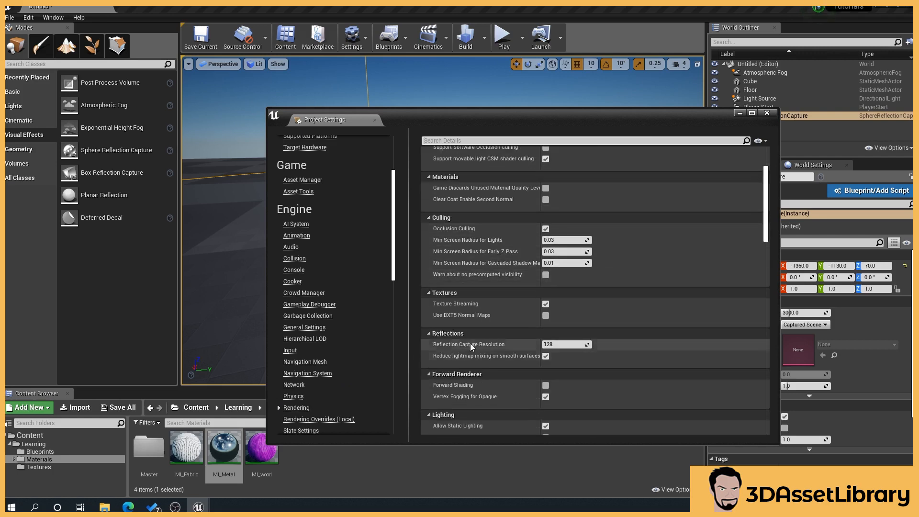
pyautogui.moveTo(566, 343)
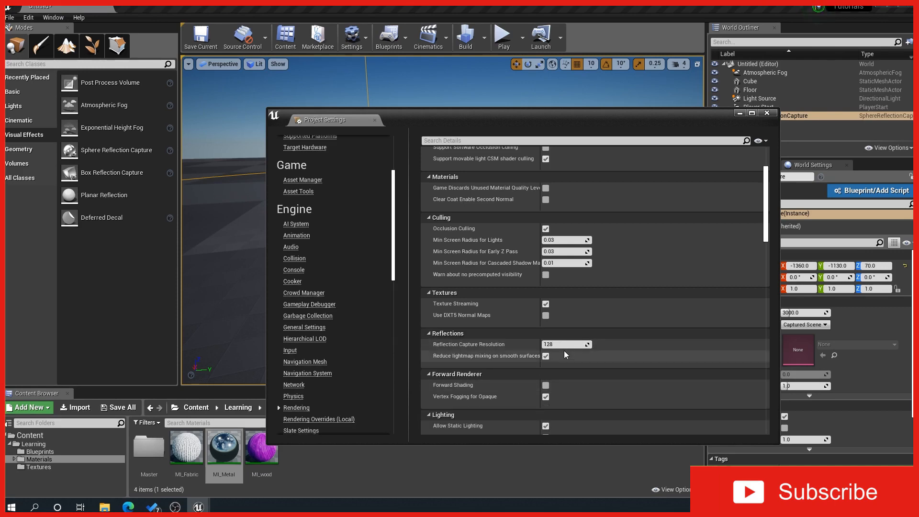
pyautogui.click(767, 113)
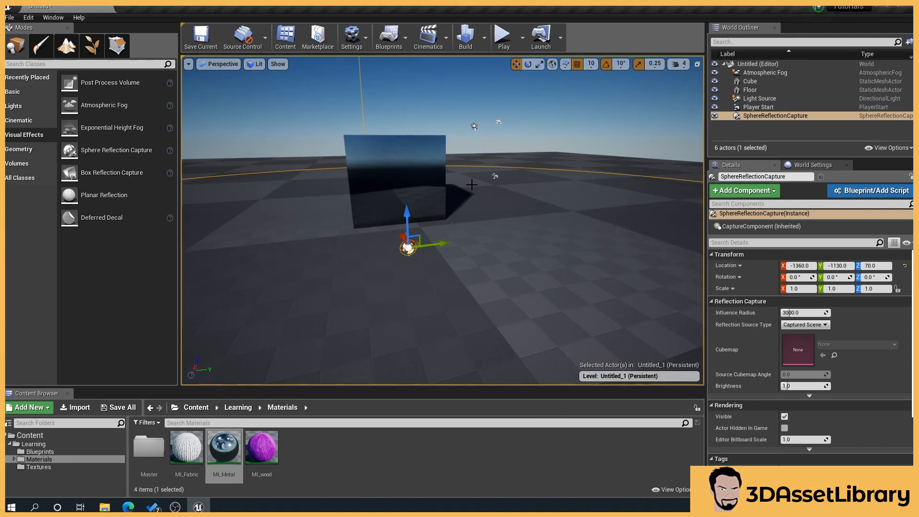